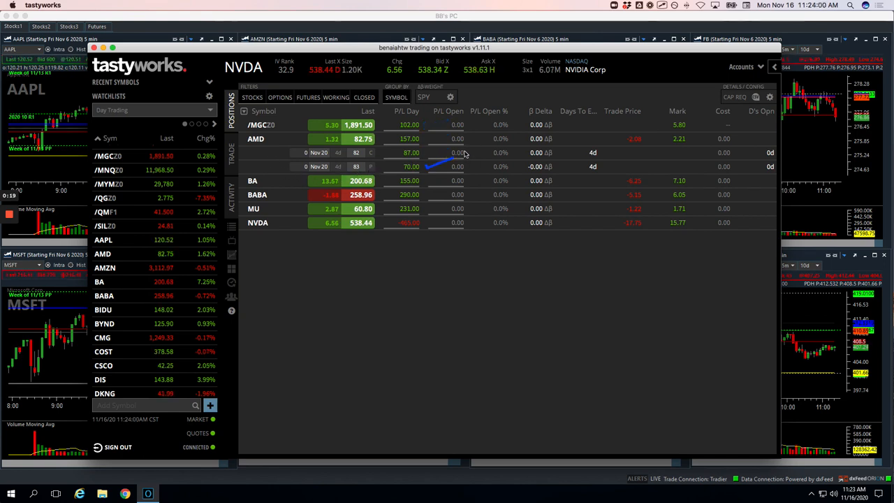
{"action": "mouse_move", "coordinate": [369, 159]}
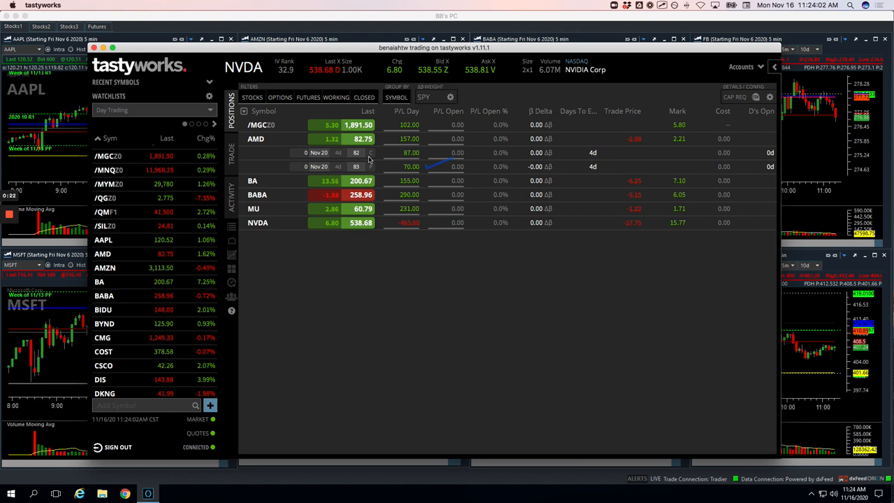
{"action": "mouse_move", "coordinate": [444, 148]}
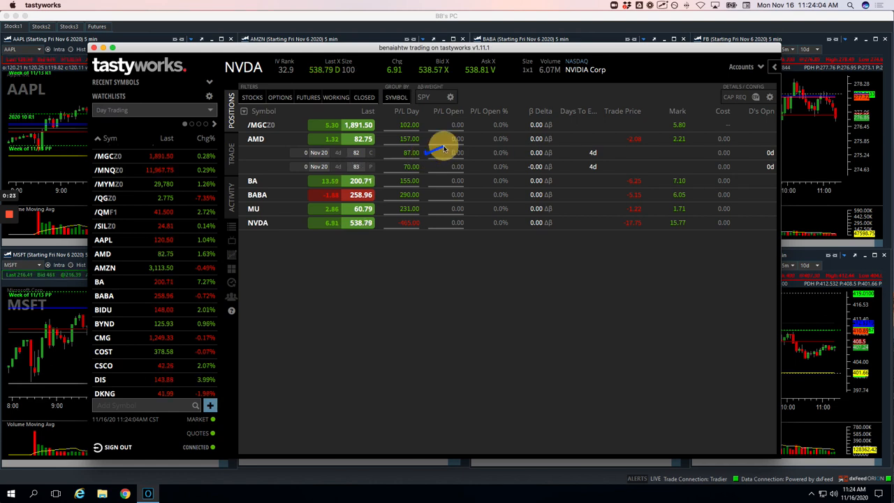
- Bring the charting window with the AAPL/AMZN/BABA/FB stock grid to the front
{"action": "left_click", "coordinate": [256, 138]}
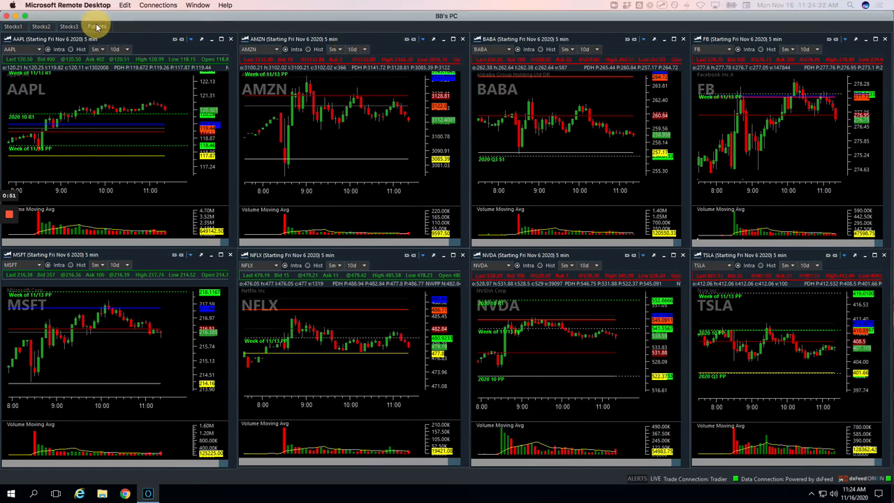
- Show the Futures chart grid to review the GC+Z20 gold trade
{"action": "left_click", "coordinate": [96, 25]}
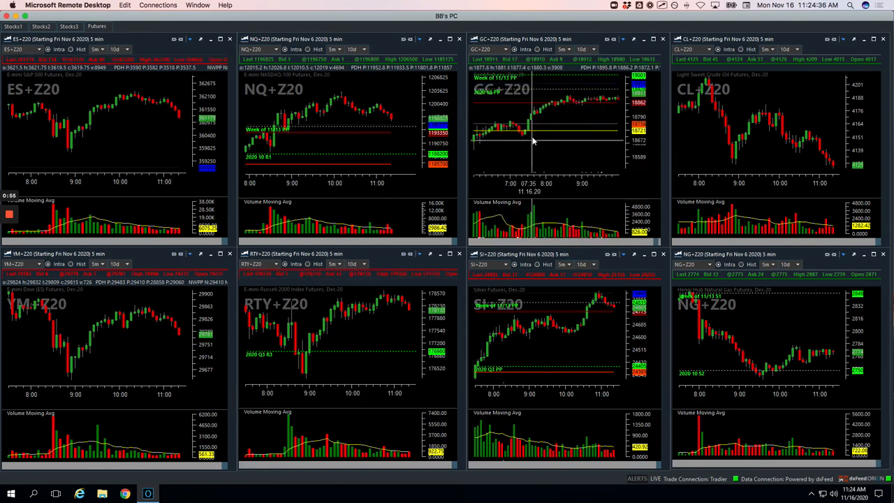
{"action": "mouse_move", "coordinate": [566, 104]}
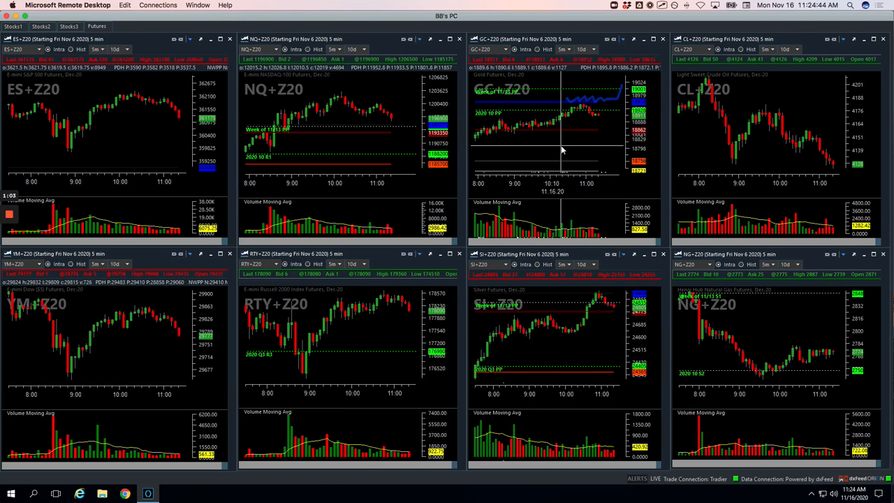
{"action": "mouse_move", "coordinate": [541, 126]}
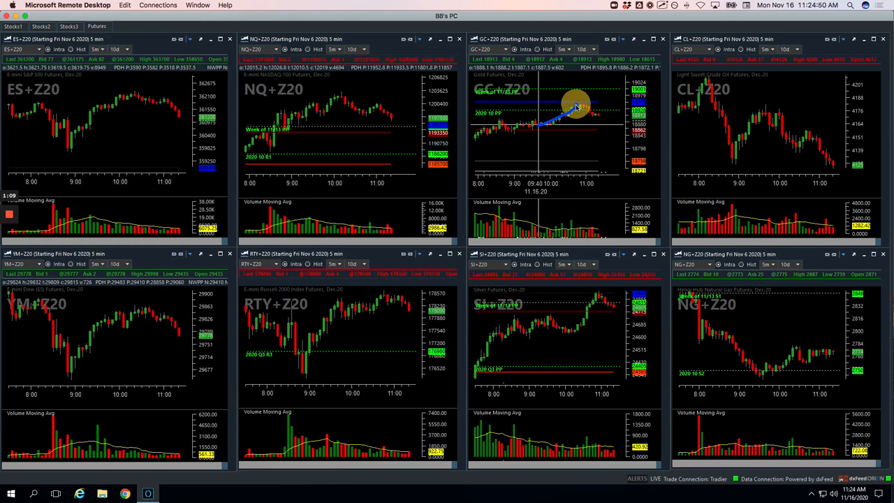
{"action": "mouse_move", "coordinate": [580, 111]}
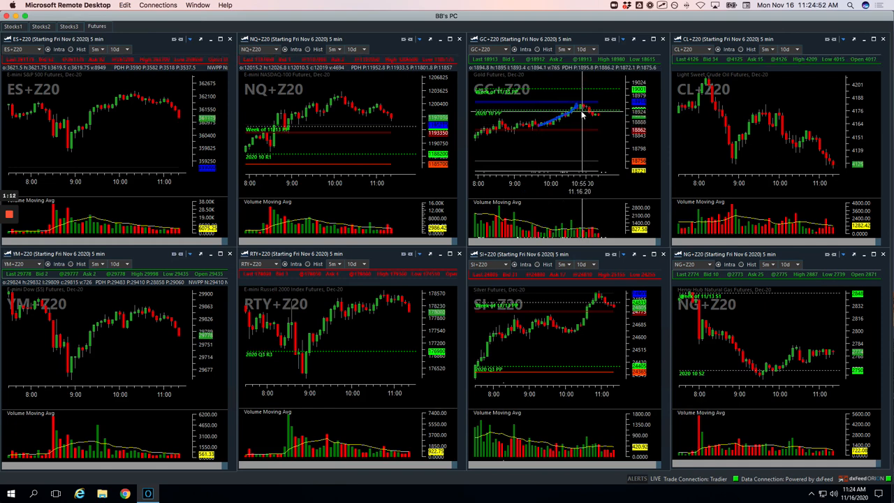
{"action": "mouse_move", "coordinate": [585, 120]}
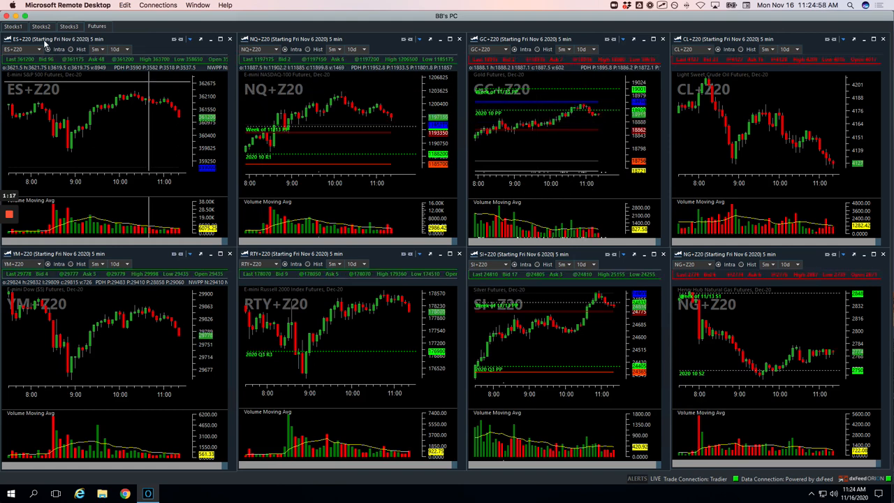
- Switch via Stocks1 to the Stocks2 grid and review the AMD chart
{"action": "left_click", "coordinate": [12, 27]}
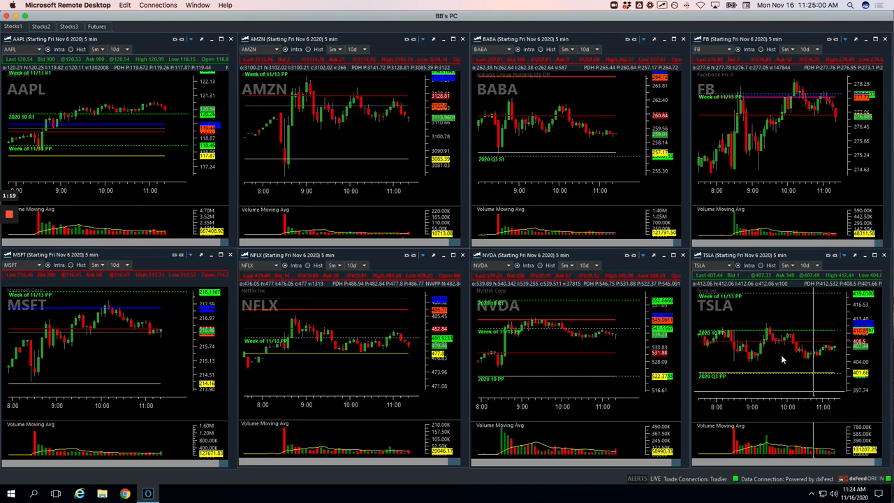
{"action": "left_click", "coordinate": [41, 27]}
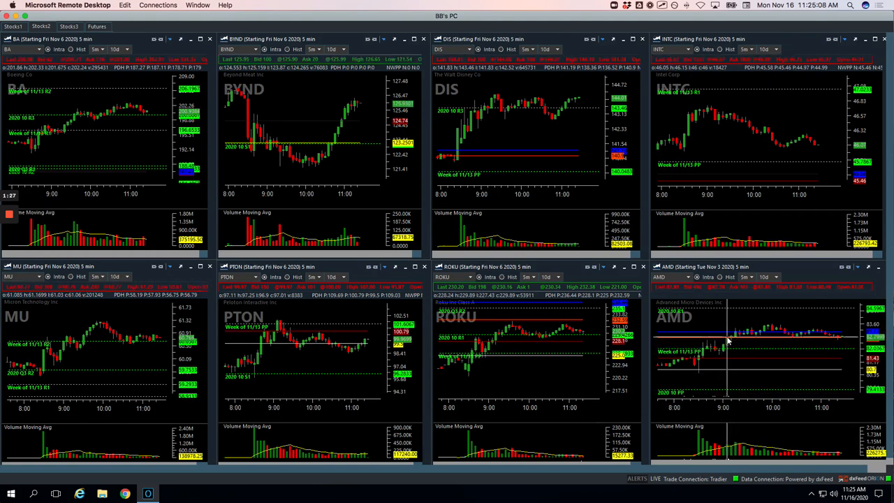
{"action": "mouse_move", "coordinate": [733, 335]}
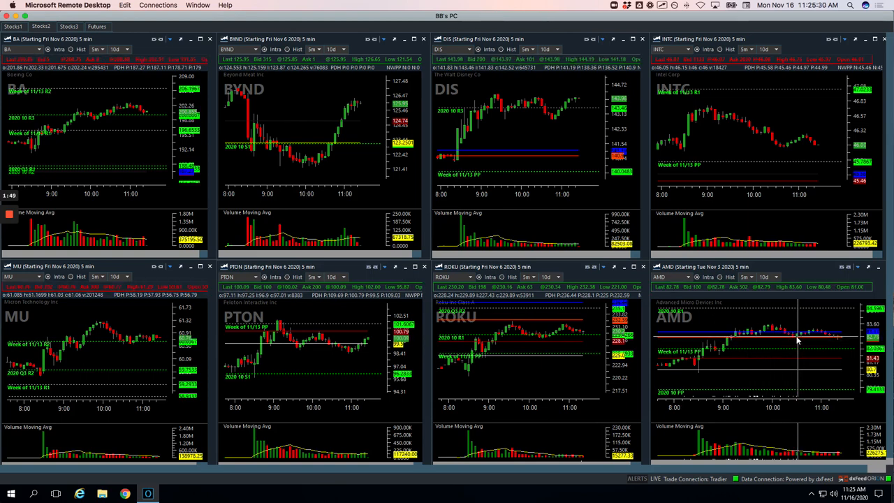
{"action": "mouse_move", "coordinate": [796, 337]}
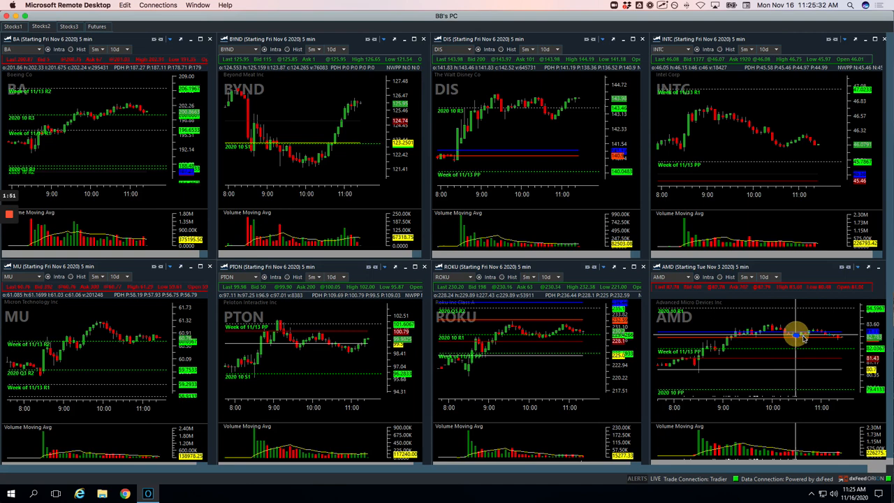
{"action": "mouse_move", "coordinate": [813, 334]}
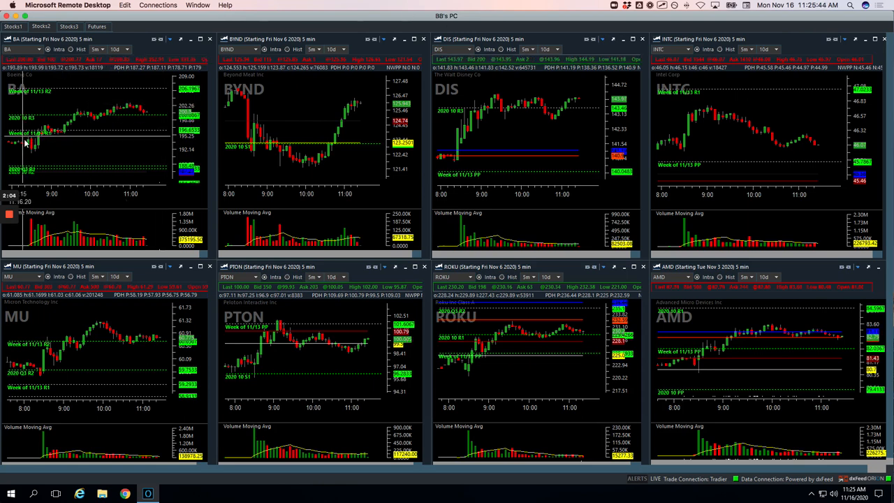
{"action": "mouse_move", "coordinate": [35, 137]}
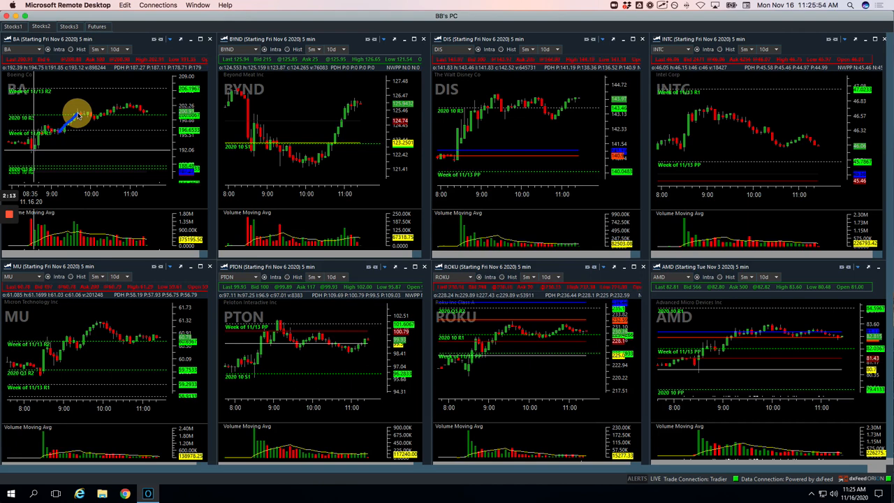
{"action": "mouse_move", "coordinate": [147, 162]}
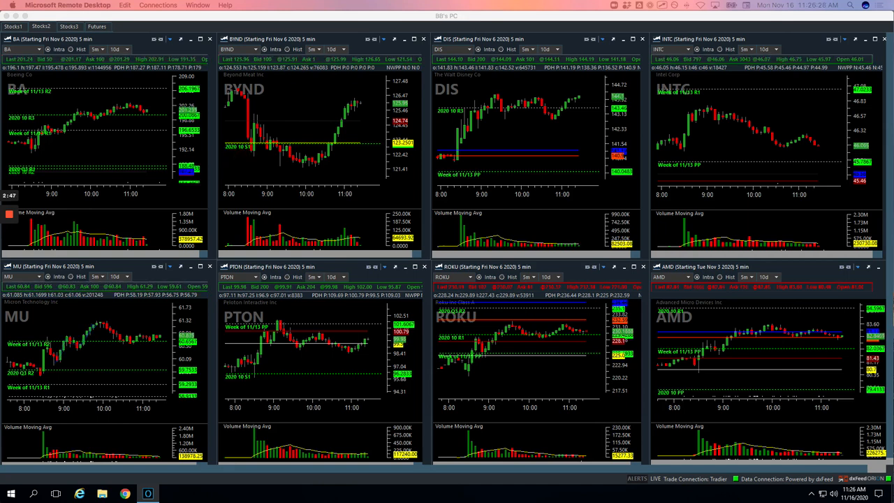
{"action": "mouse_move", "coordinate": [496, 144]}
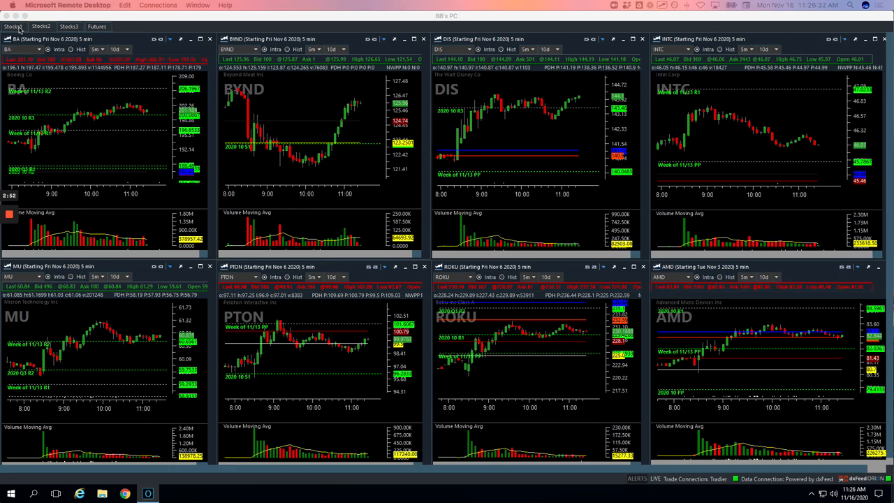
- Show the Stocks1 grid again and examine the NVDA chart
{"action": "left_click", "coordinate": [12, 25]}
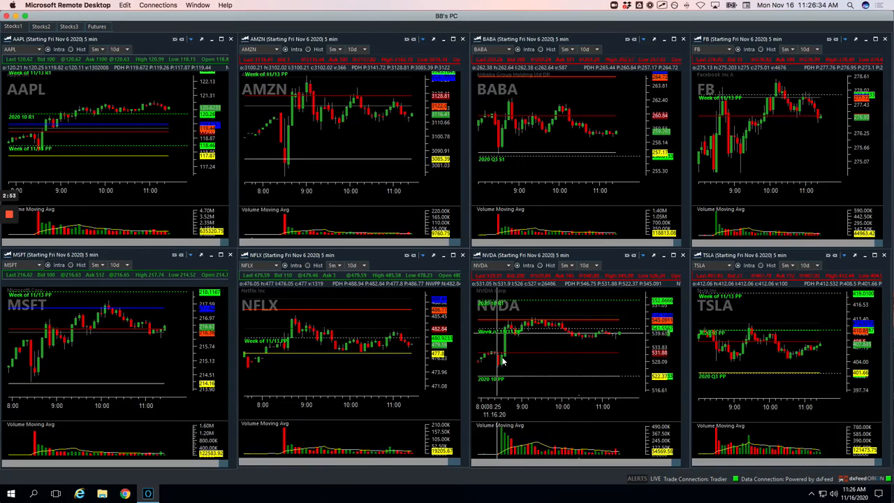
{"action": "mouse_move", "coordinate": [509, 324]}
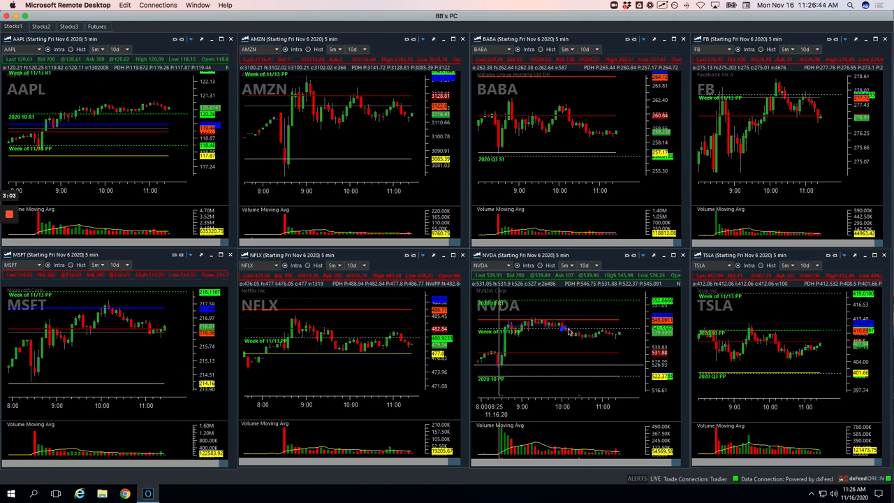
{"action": "left_click_drag", "start_coordinate": [562, 330], "coordinate": [593, 296]}
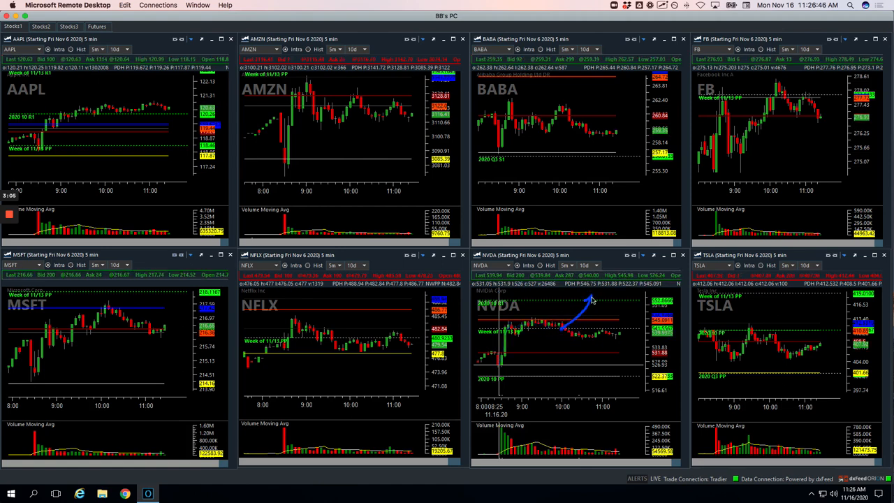
{"action": "mouse_move", "coordinate": [580, 335]}
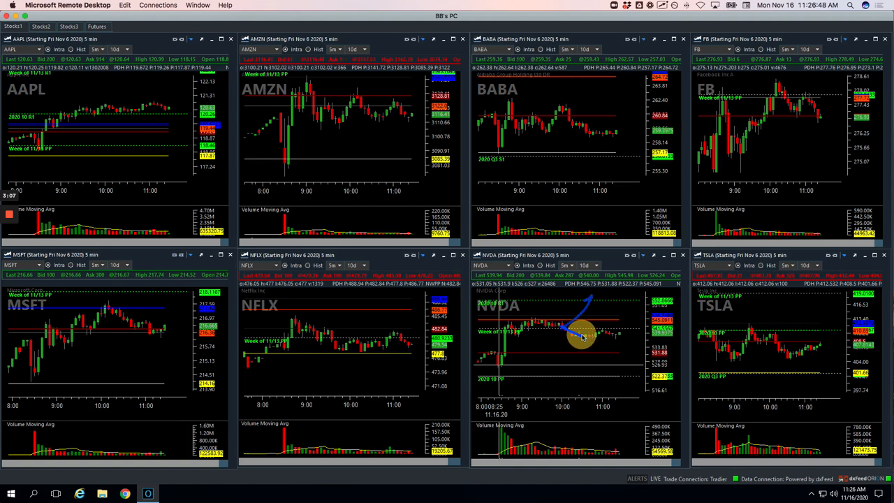